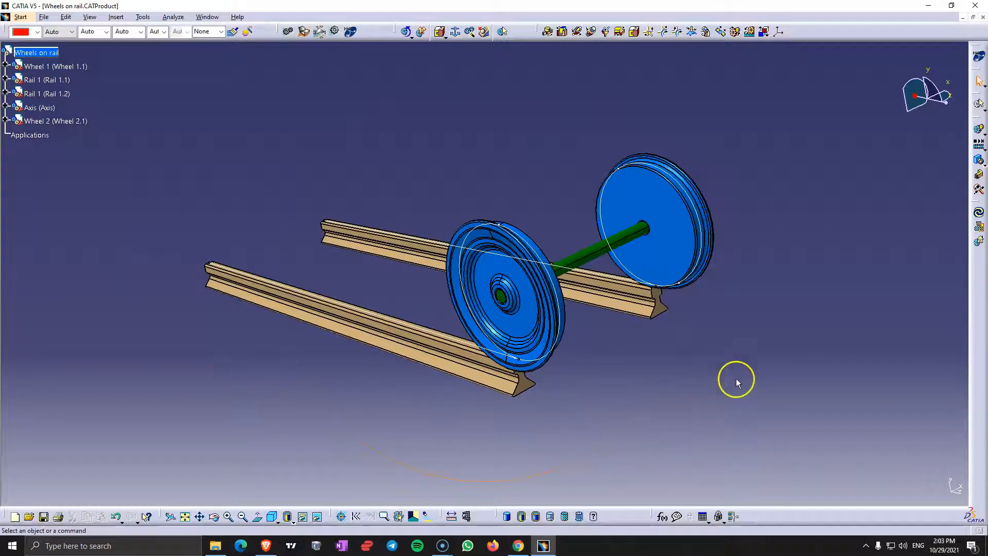
mouse_move(759, 305)
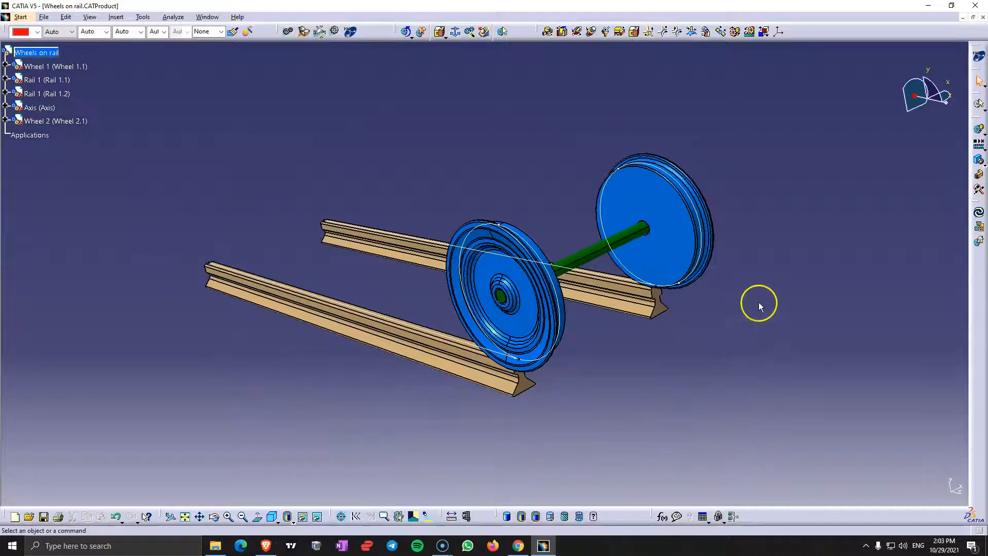
mouse_move(614, 338)
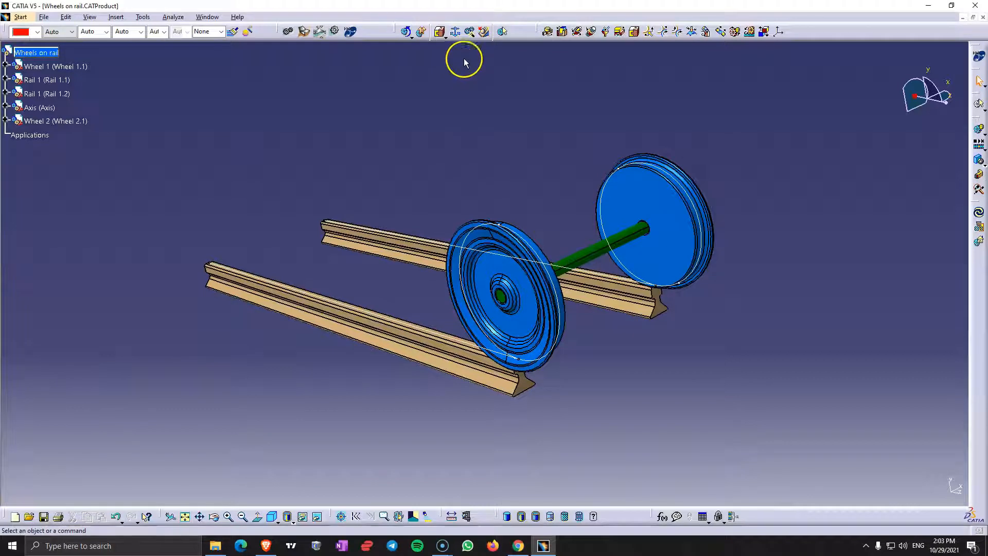
mouse_move(456, 32)
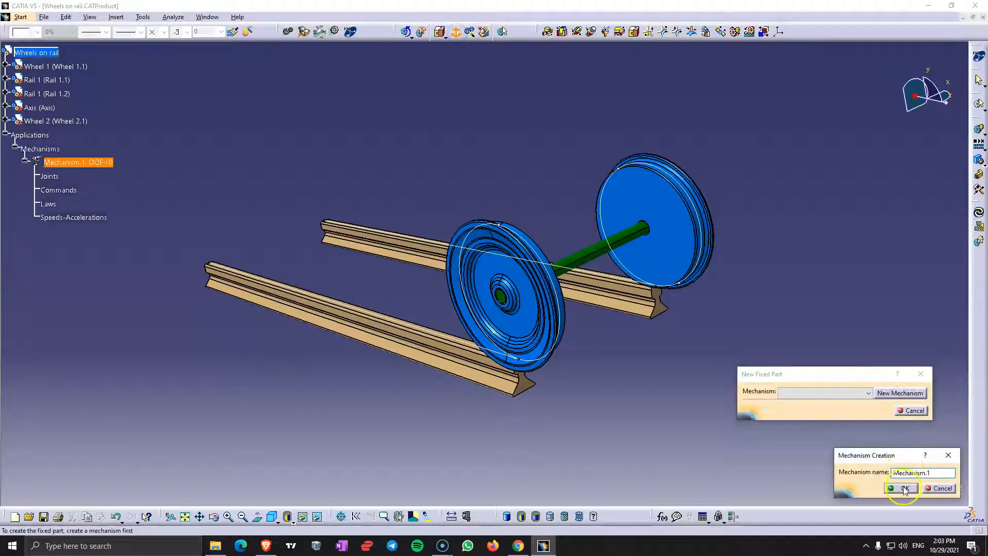
Create Mechanism.1 and make Rail 1.2 its fixed part (Fix.42)
click(904, 488)
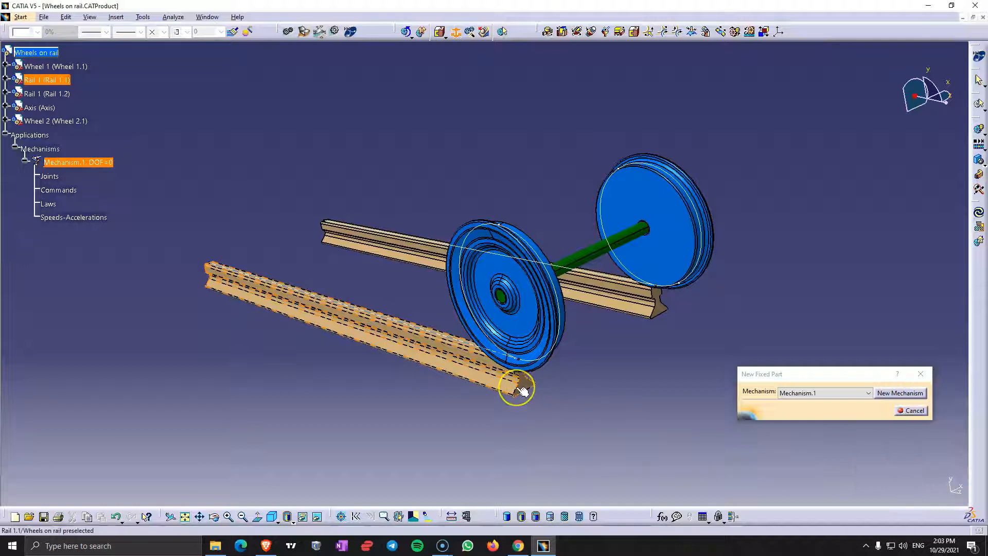
click(516, 388)
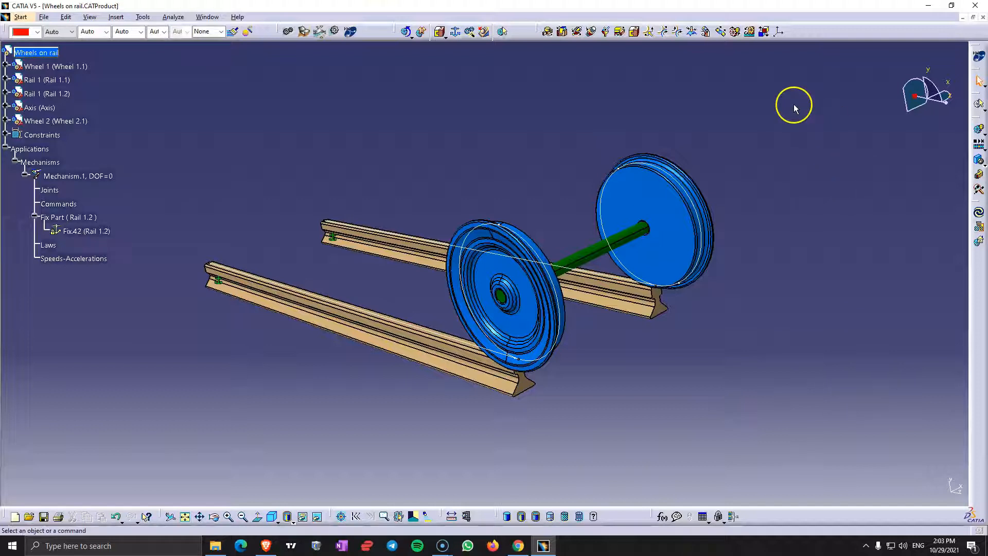
mouse_move(679, 32)
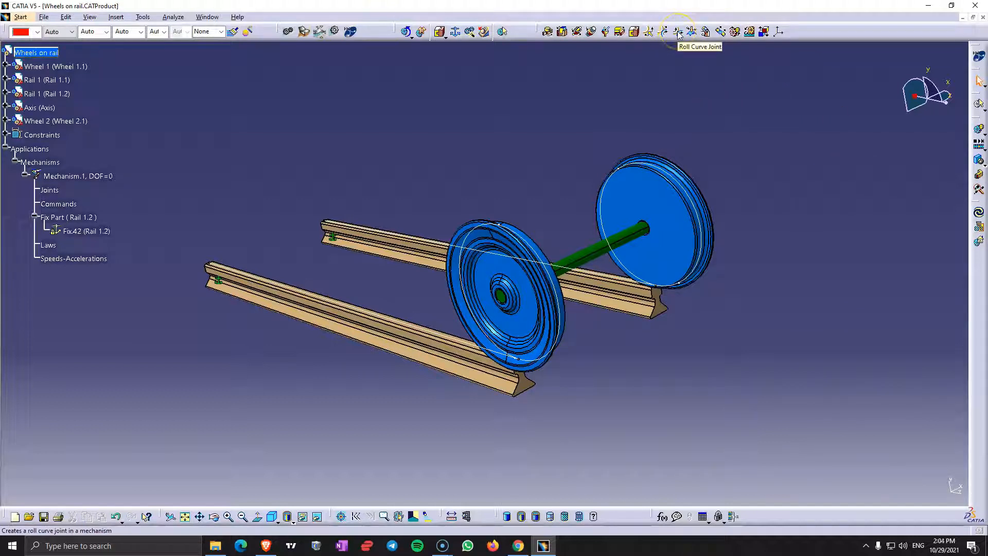
Create two roll-curve joints, each linking a wheel's rim curve to its rail's edge
click(679, 32)
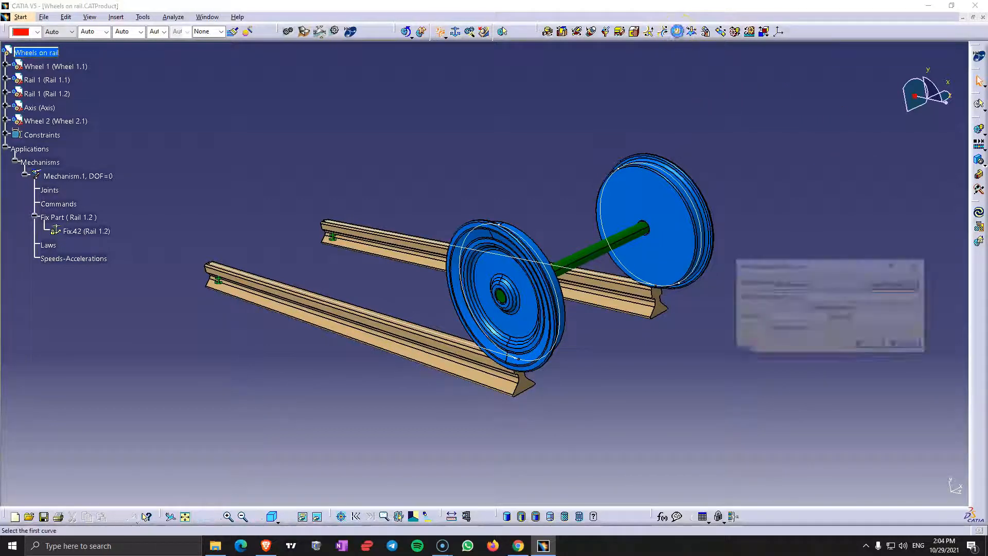
click(696, 219)
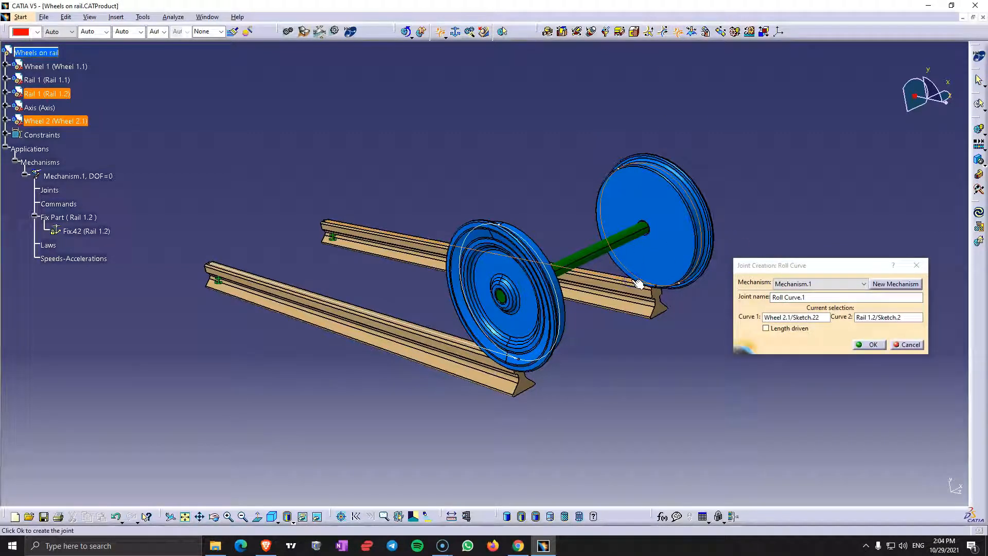
click(869, 345)
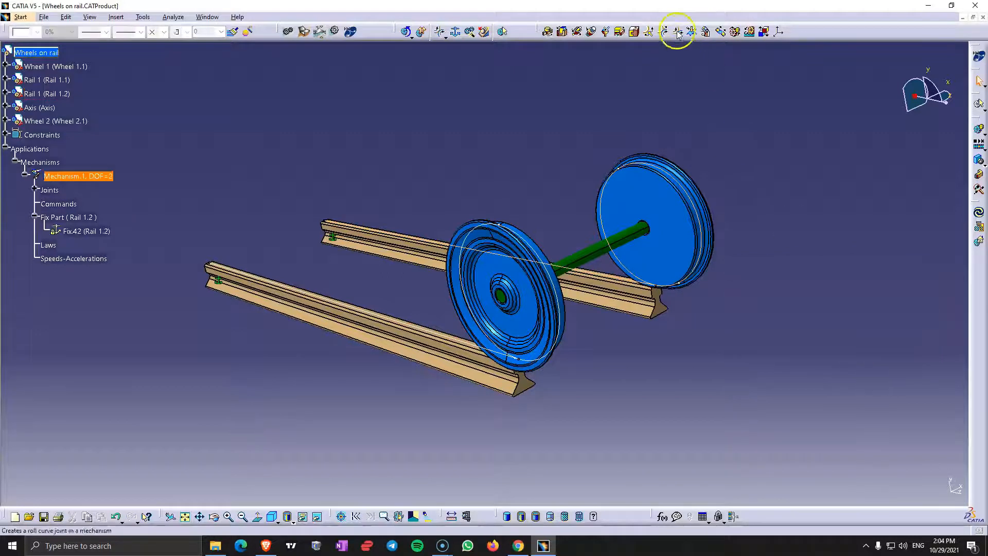
click(677, 31)
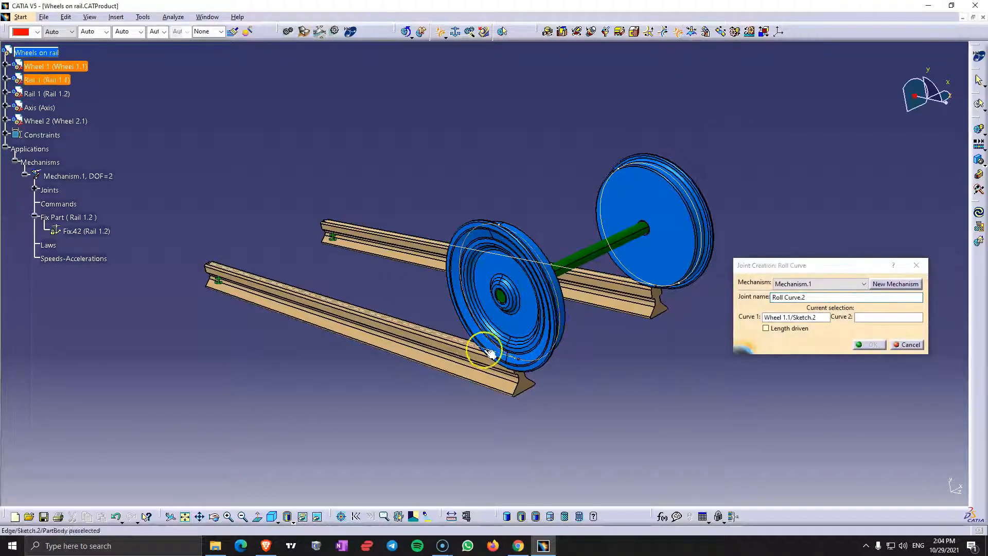
click(869, 345)
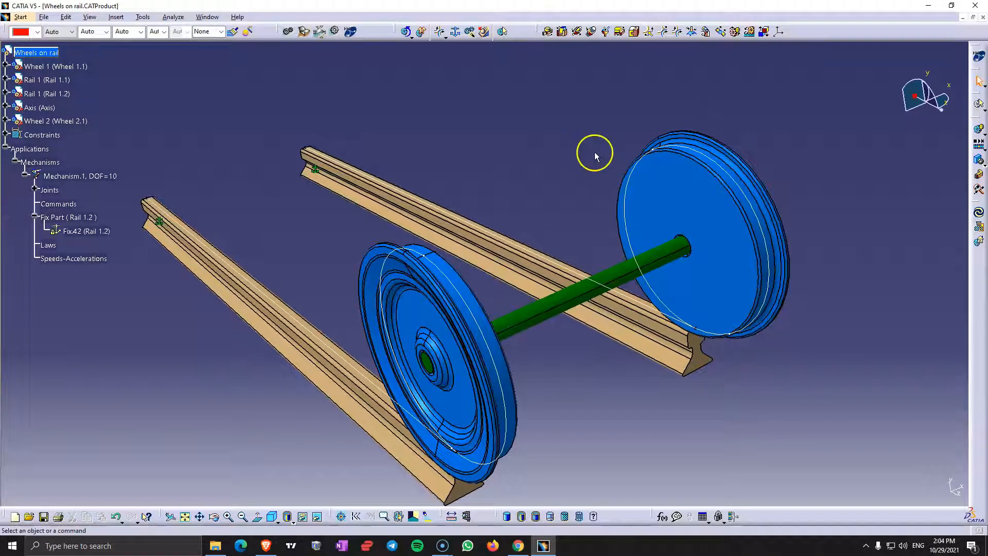
mouse_move(555, 53)
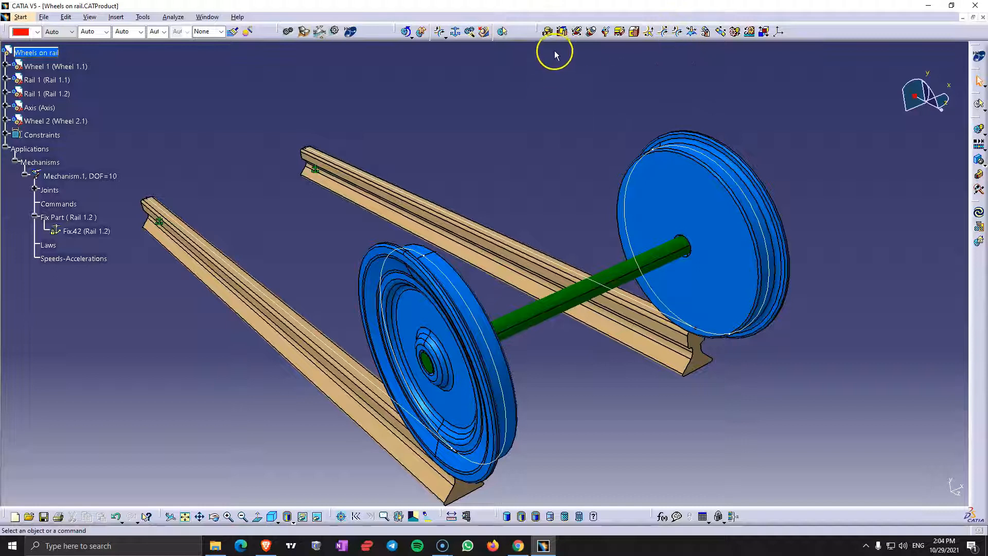
Create a revolute joint between the two wheel axes with a 138 mm offset
click(546, 32)
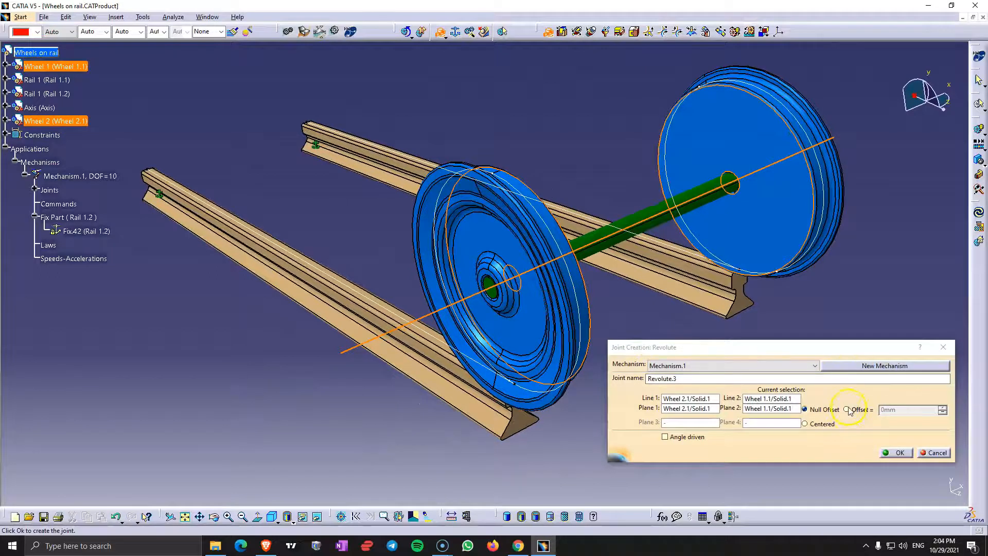
click(847, 410)
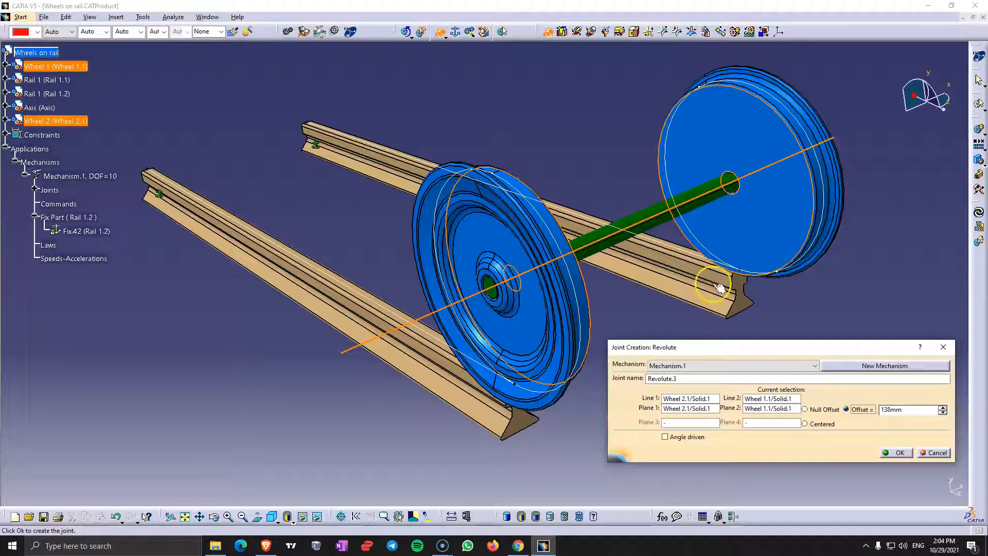
click(895, 453)
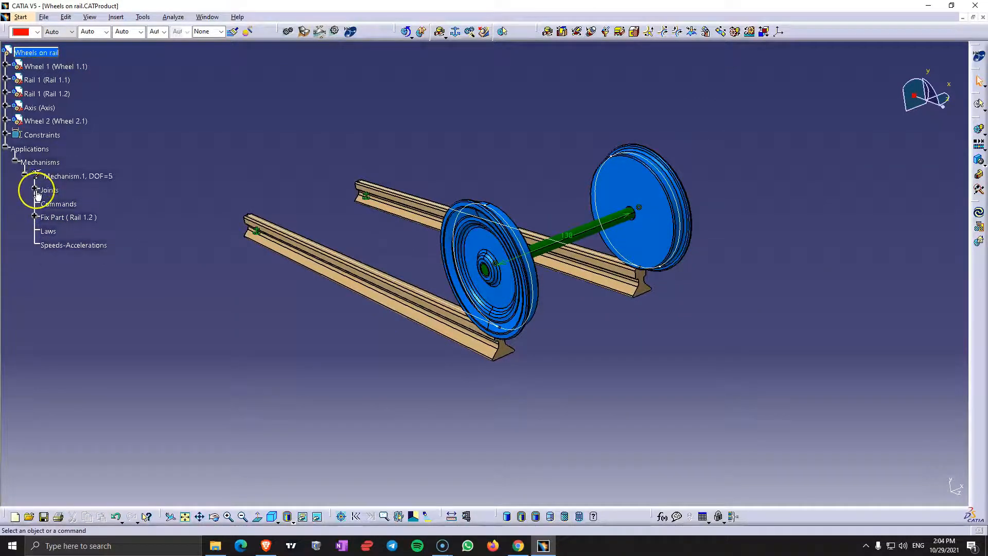
Add rigid joints for Axis–Wheel 2.1 and Rail 1.2–Rail 1.1, leaving one degree of freedom
click(35, 189)
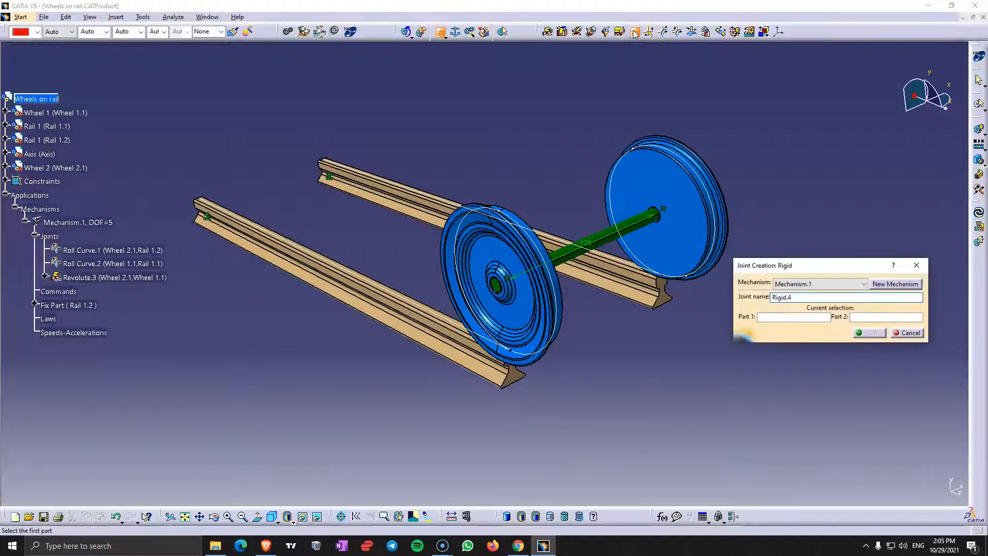
mouse_move(602, 226)
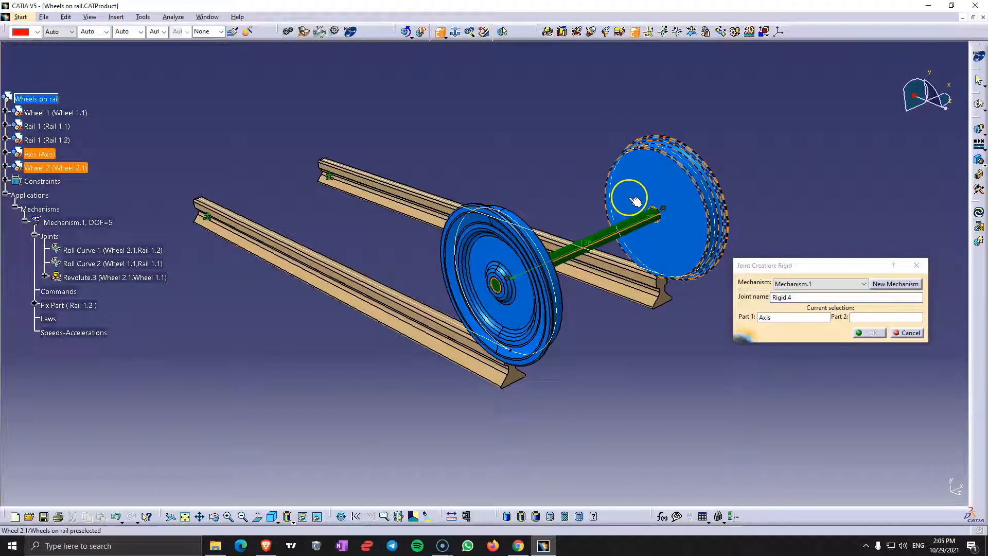
click(703, 284)
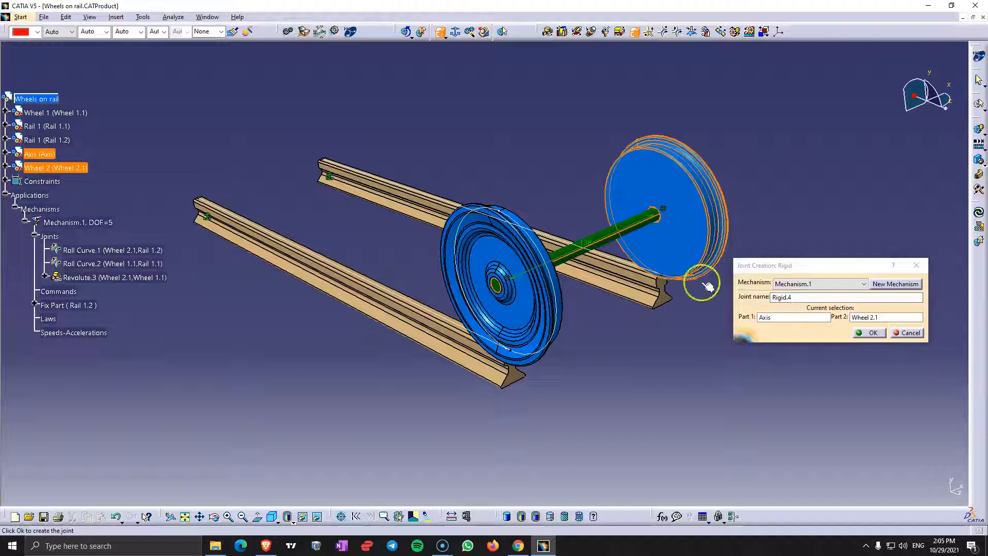
click(873, 333)
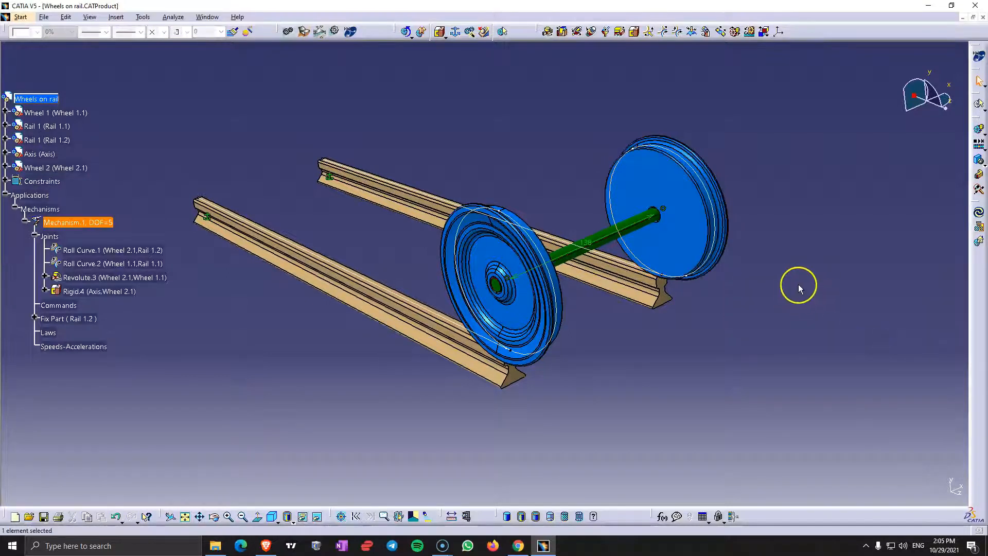
mouse_move(635, 32)
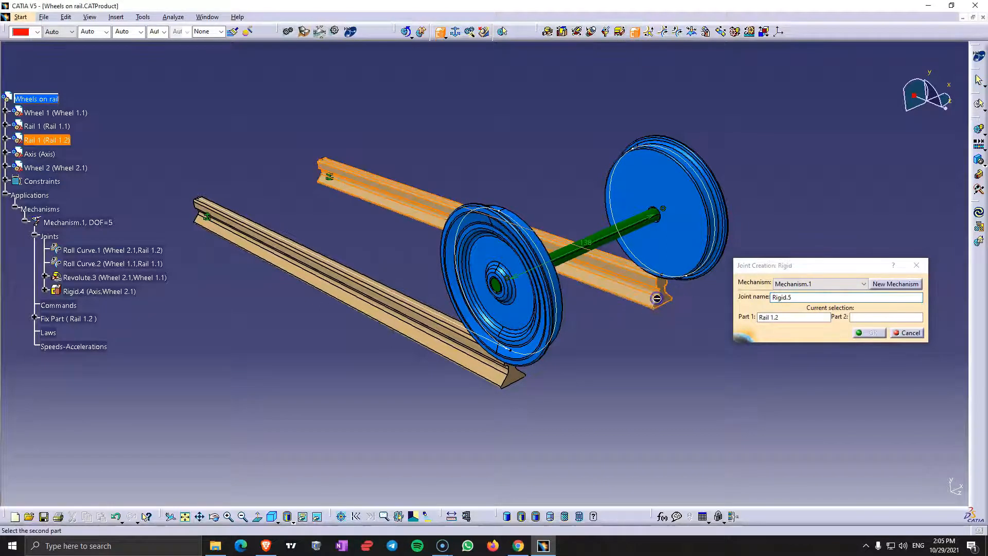
click(510, 378)
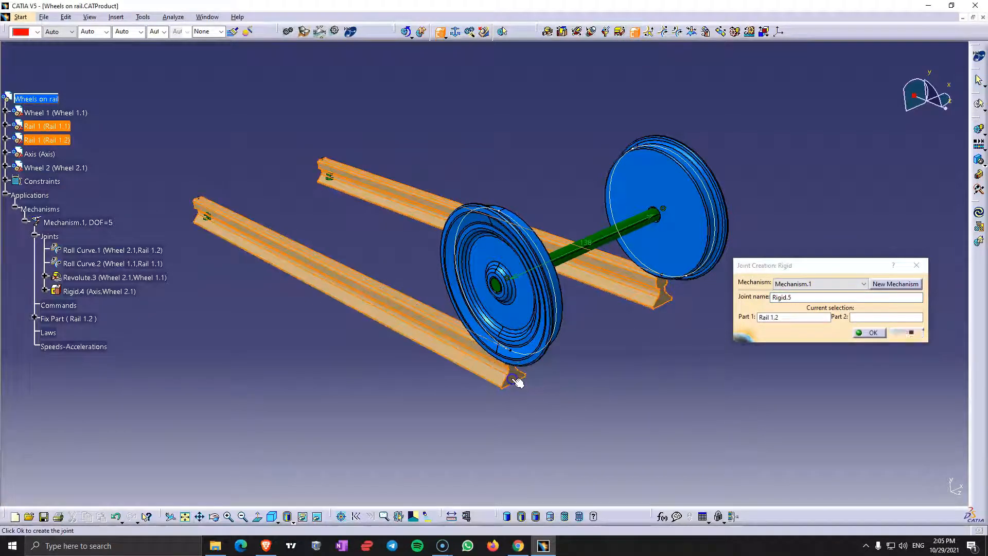
click(872, 332)
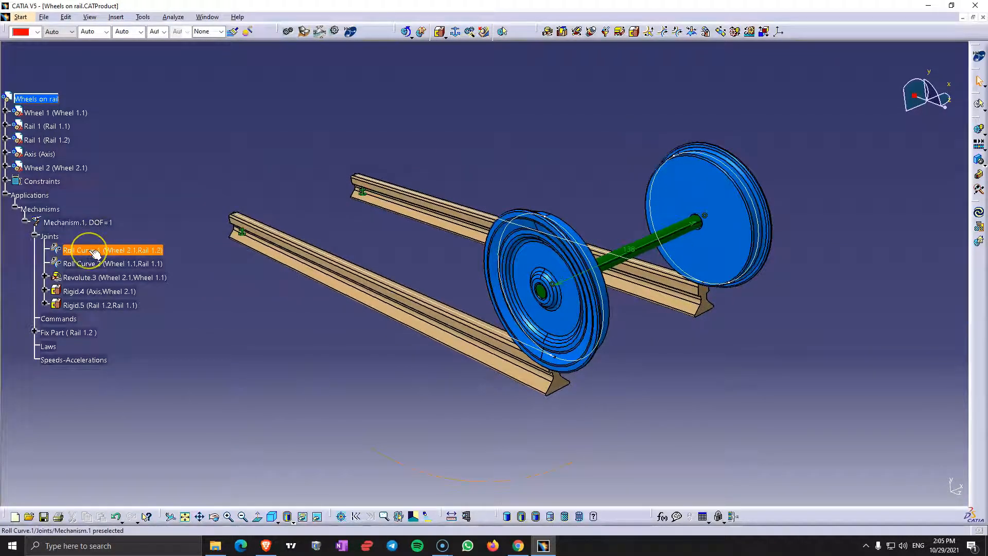
Make Roll Curve.1 length driven so Mechanism.1 reaches zero degrees of freedom
double_click(113, 250)
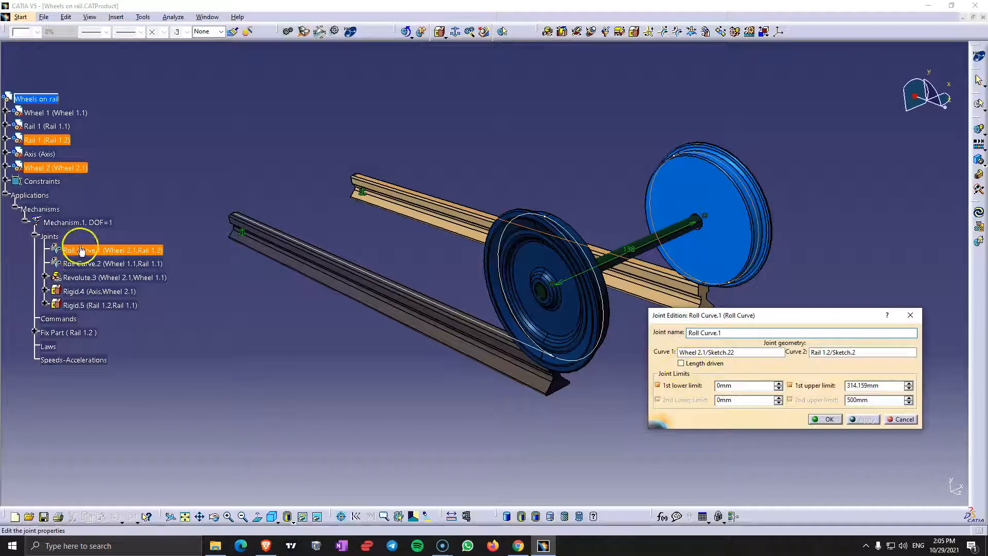
mouse_move(82, 256)
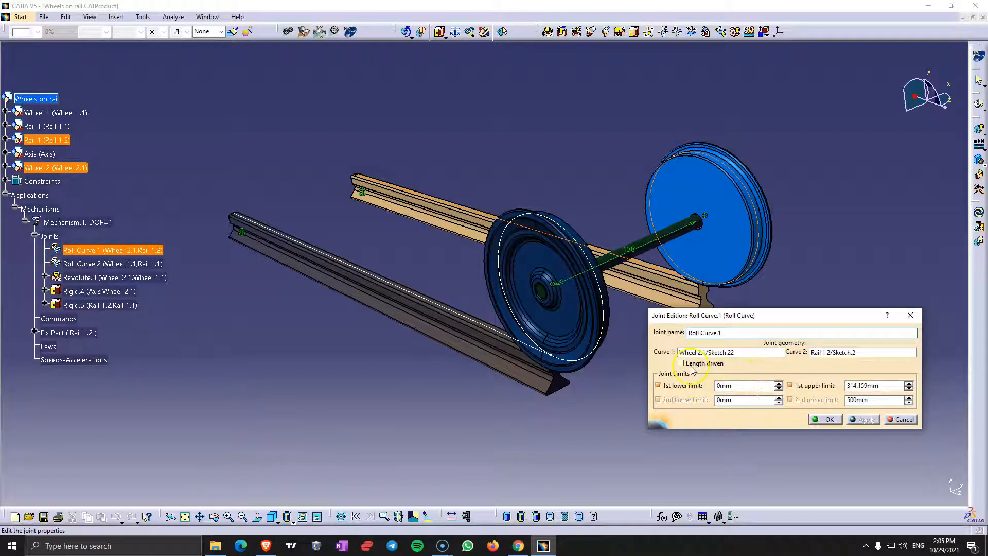
click(682, 363)
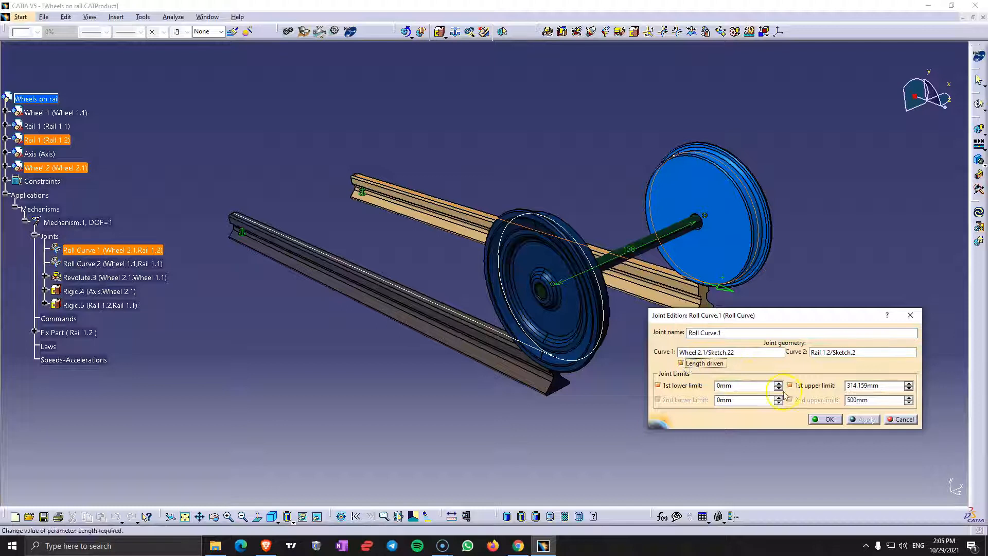
click(825, 419)
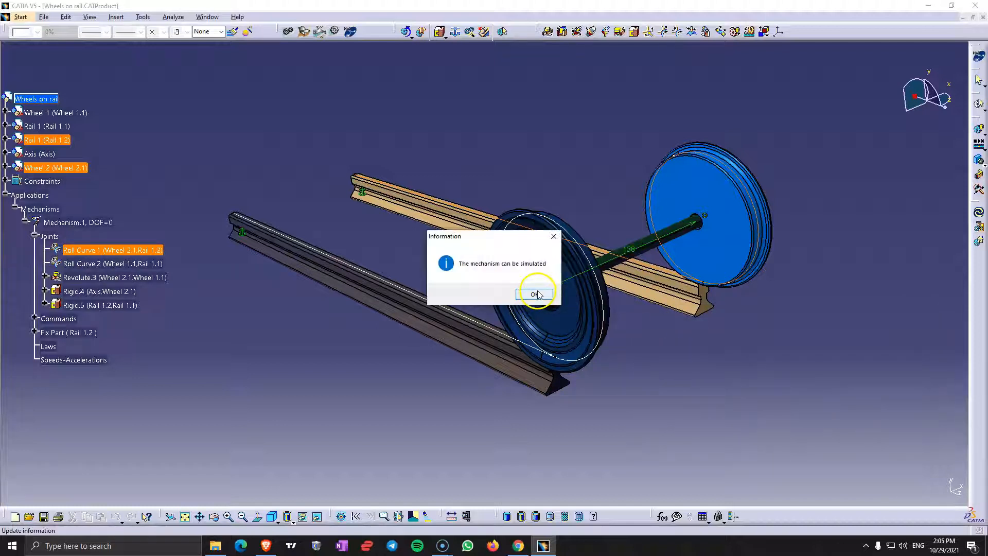
click(534, 294)
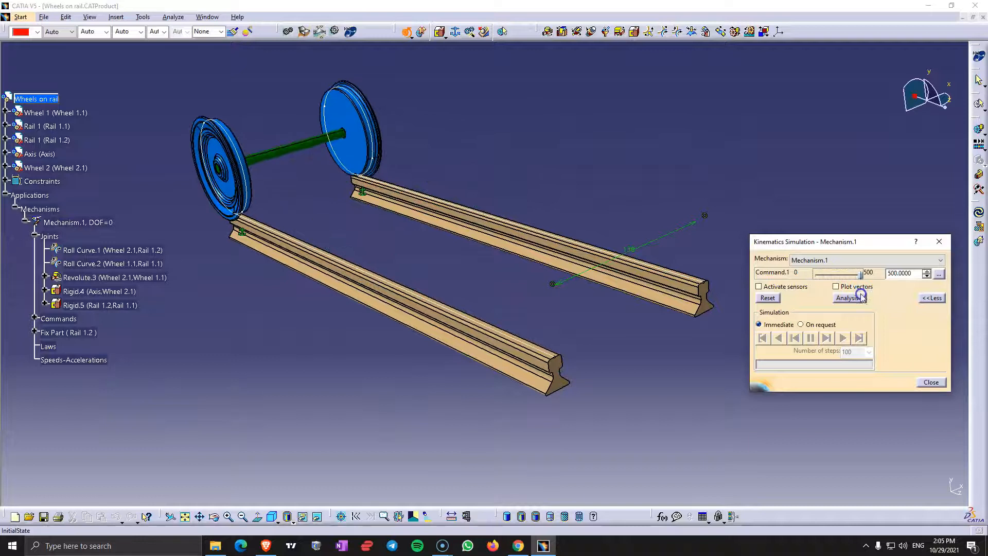
Test-run the wheelset along the rails in Simulation With Commands
click(931, 382)
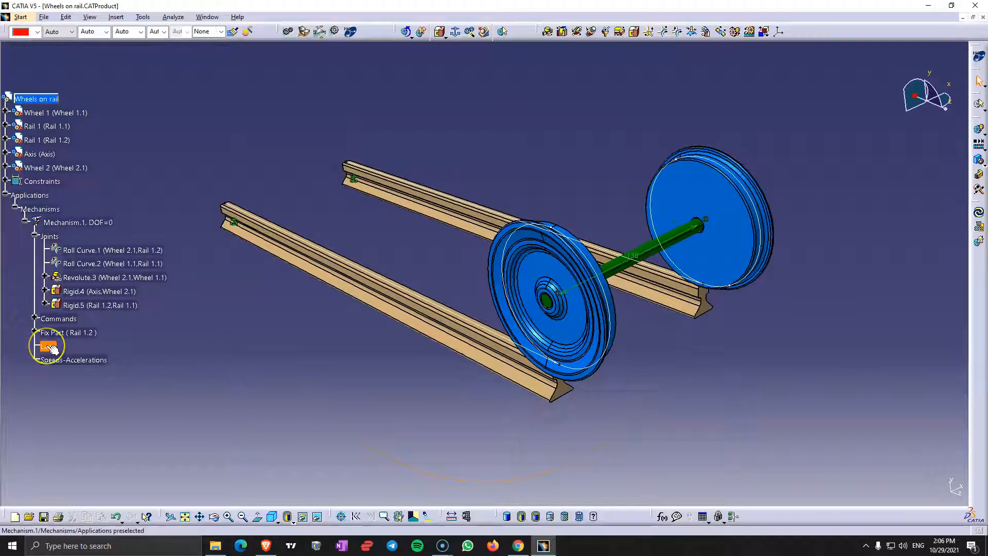
mouse_move(48, 347)
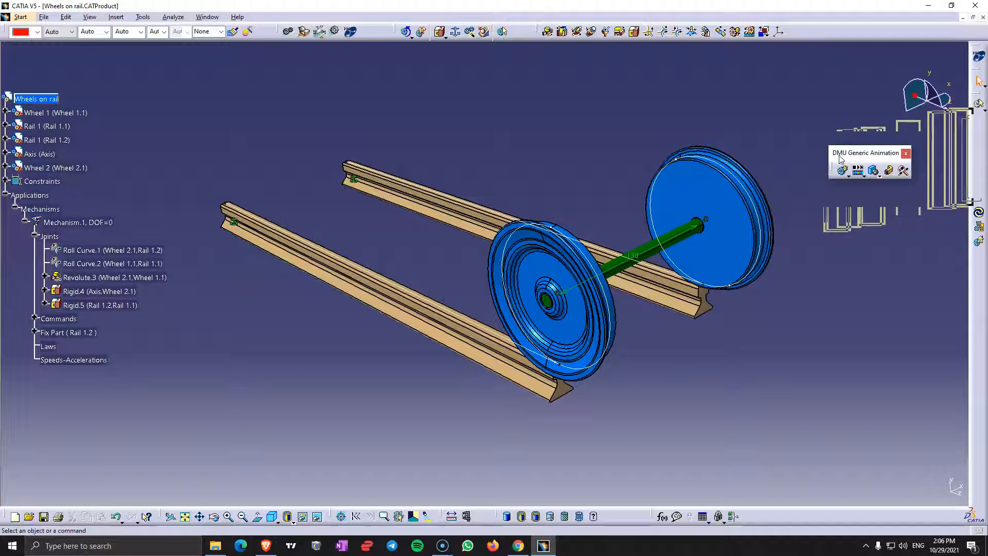
click(906, 154)
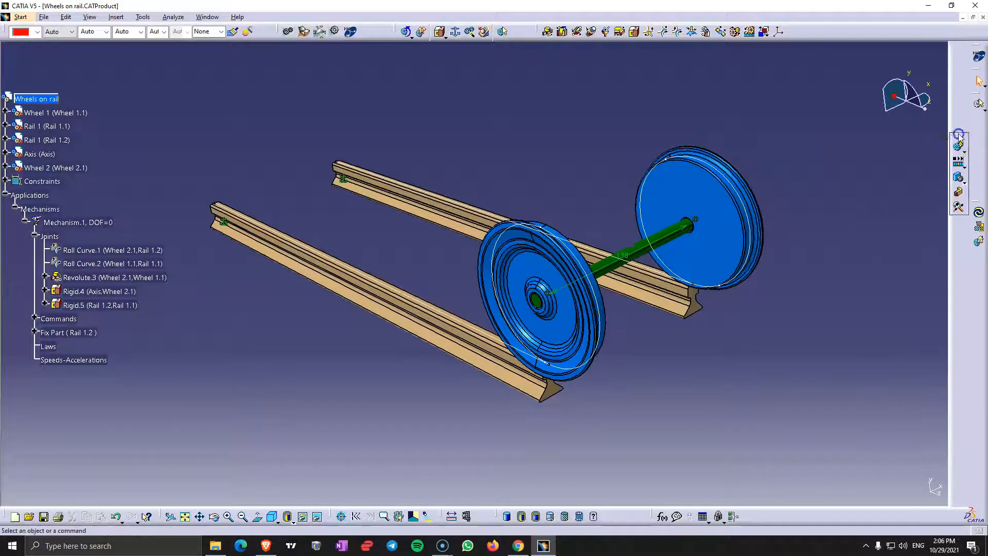
mouse_move(958, 135)
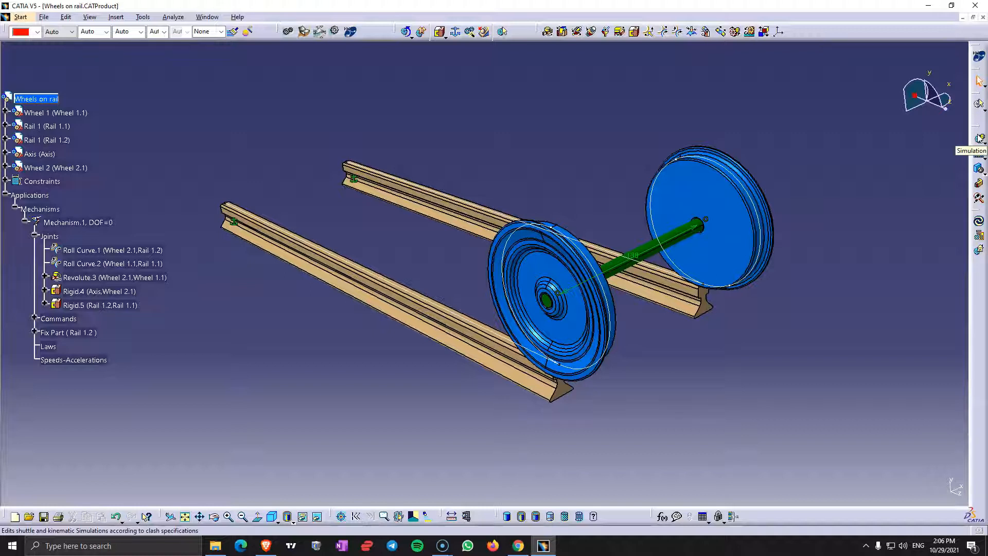
Start a new simulation and pick Mechanism.1 as its simulation object
click(979, 138)
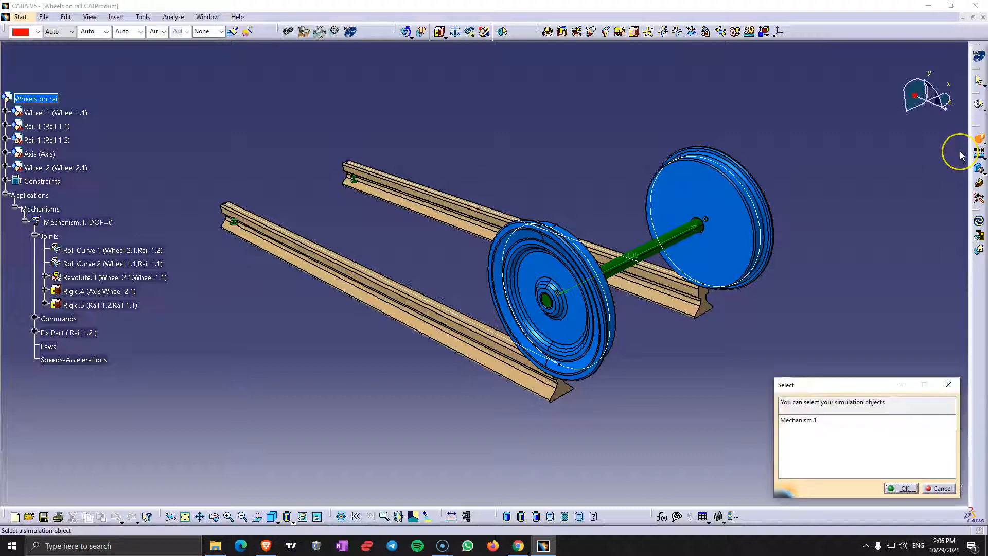
mouse_move(881, 203)
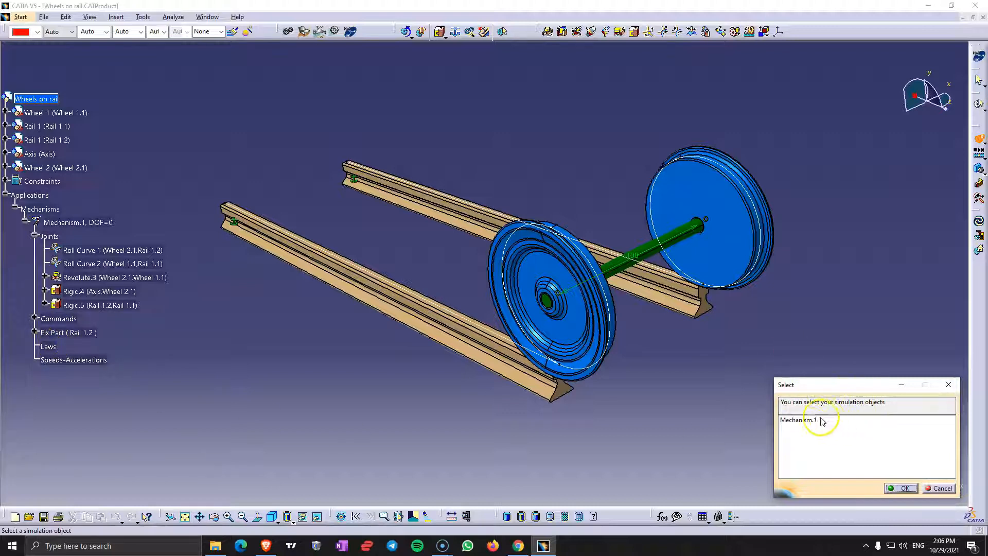
click(799, 420)
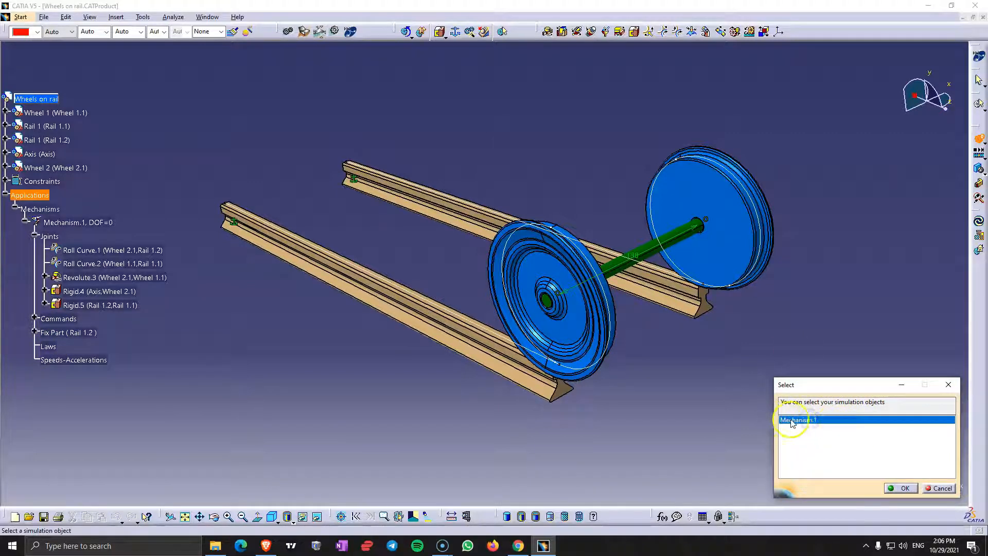
mouse_move(903, 492)
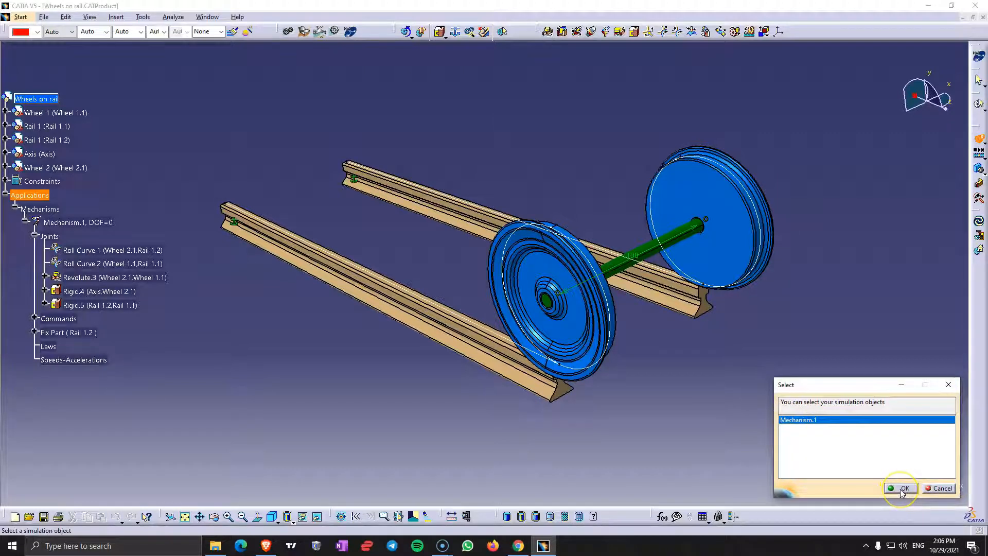
Record Simulation.1 with the wheelset at the rails' far end and playback step 0.01
click(903, 488)
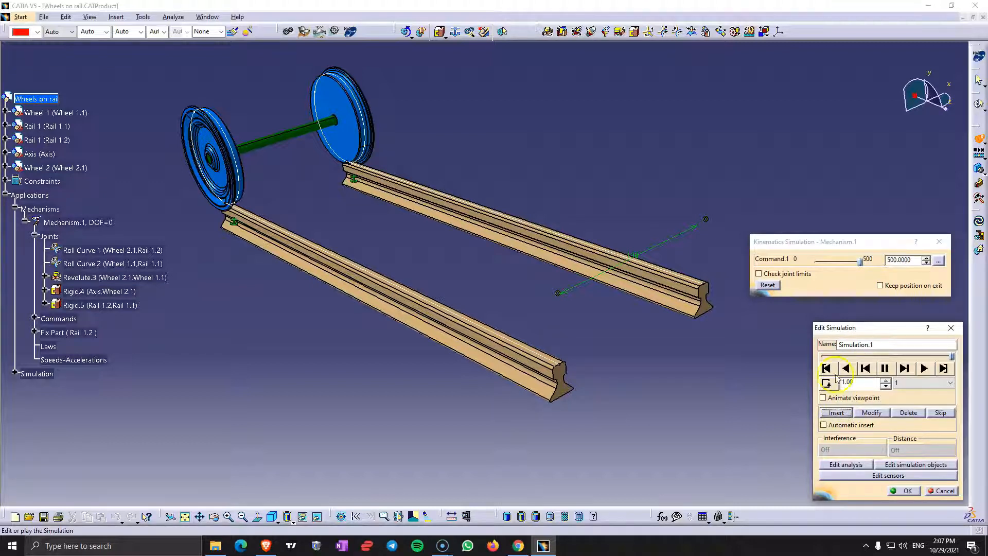
click(950, 382)
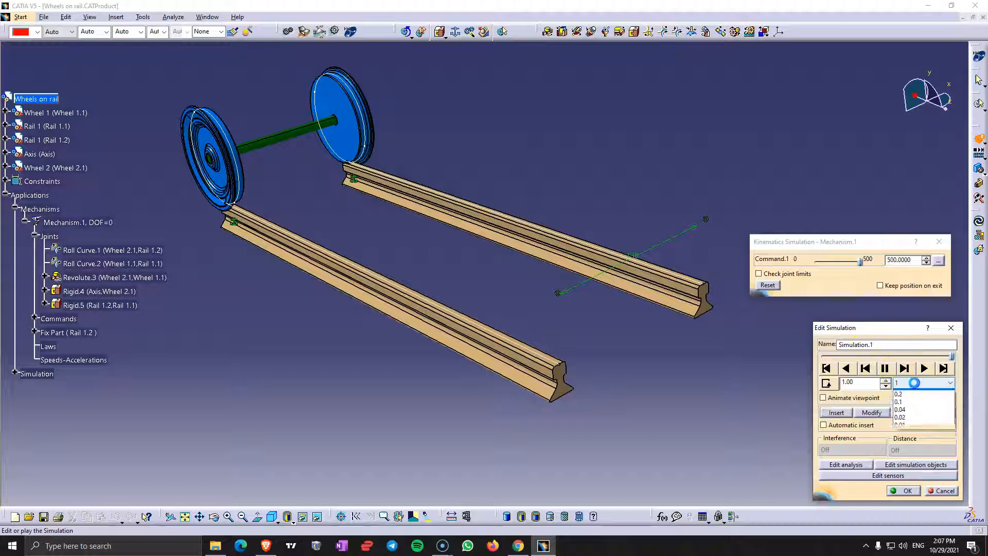
click(900, 425)
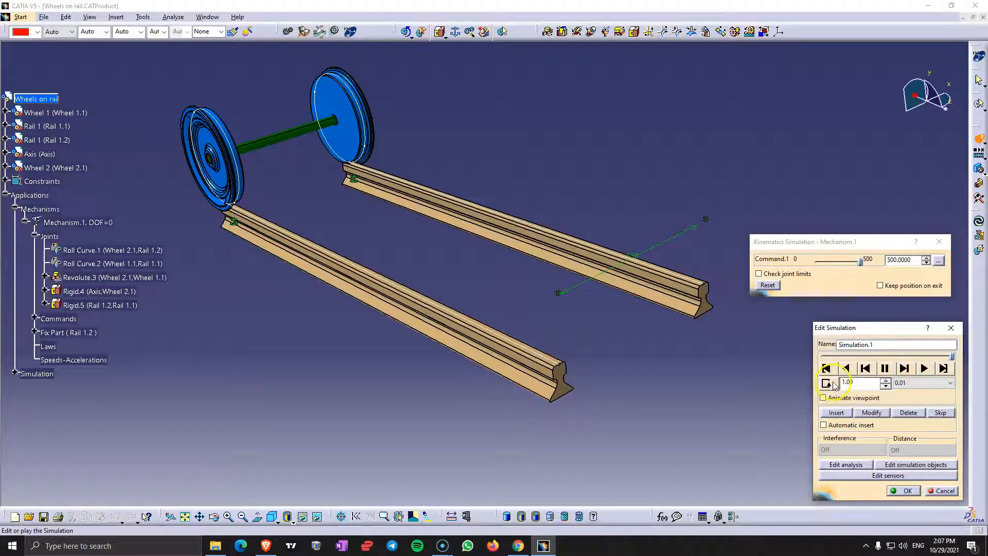
mouse_move(827, 369)
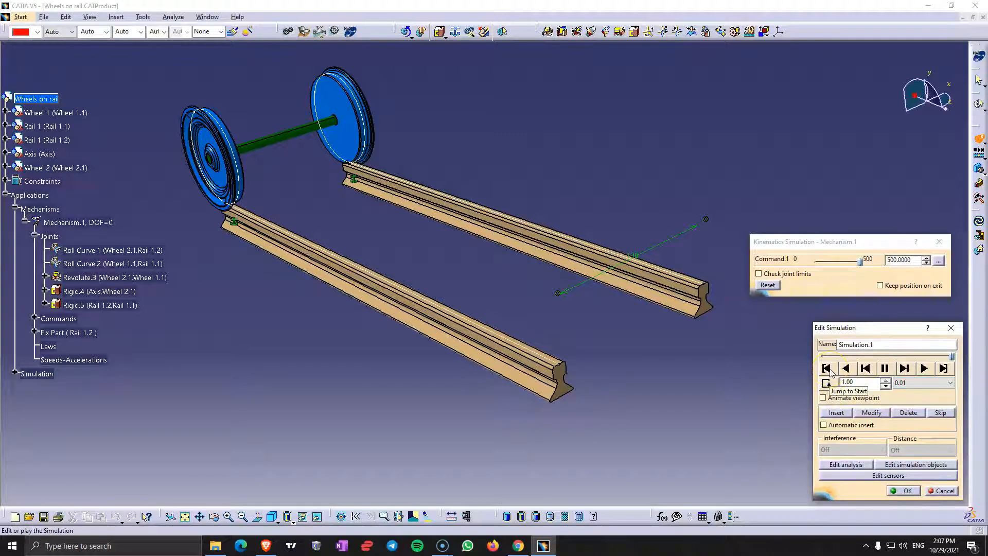
Rewind and play Simulation.1, then set its playback step to 0.02 and replay
click(923, 368)
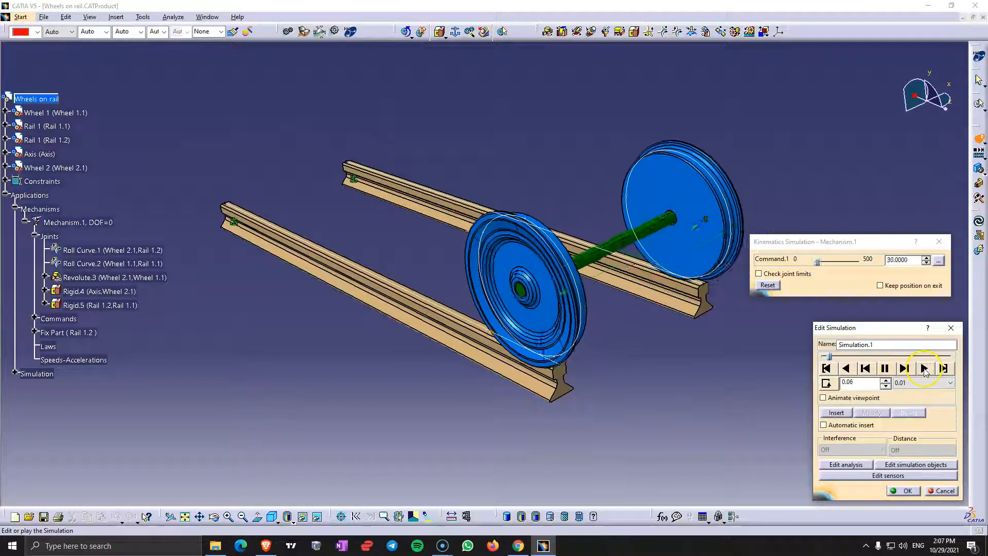
click(924, 368)
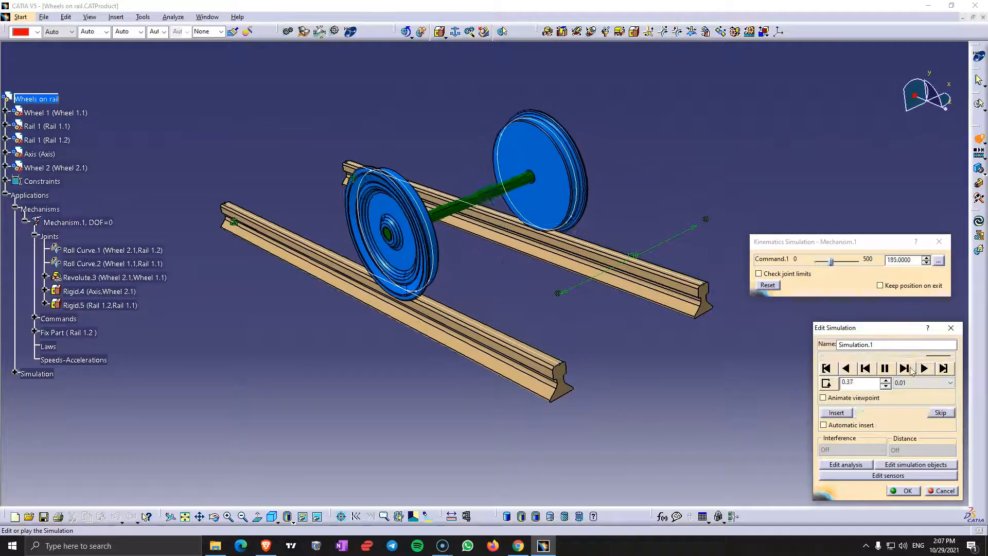
click(923, 369)
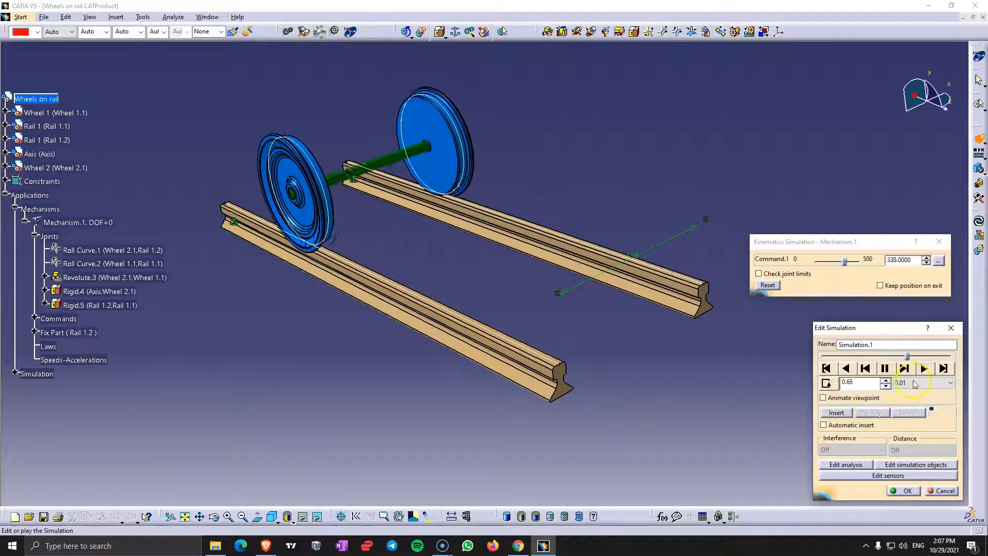
click(925, 369)
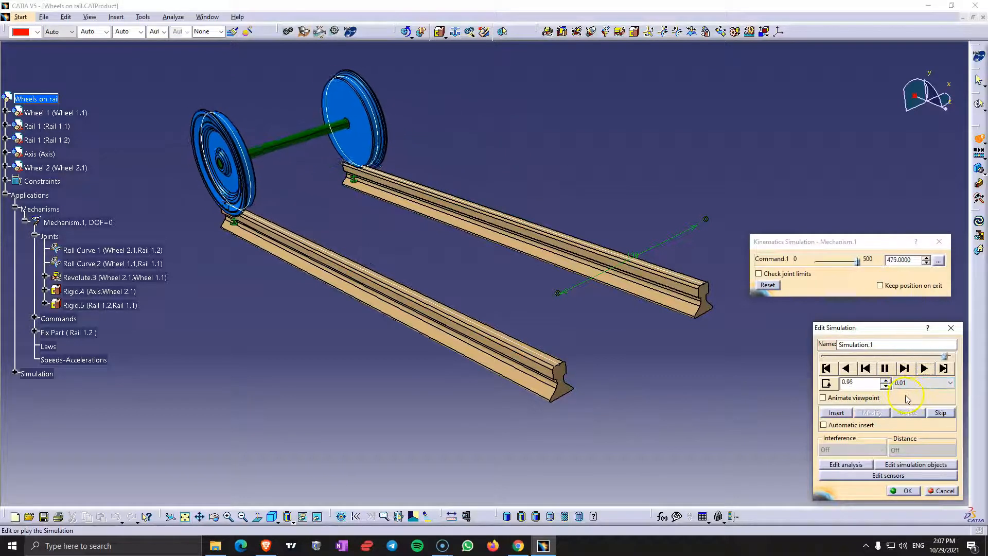
click(954, 382)
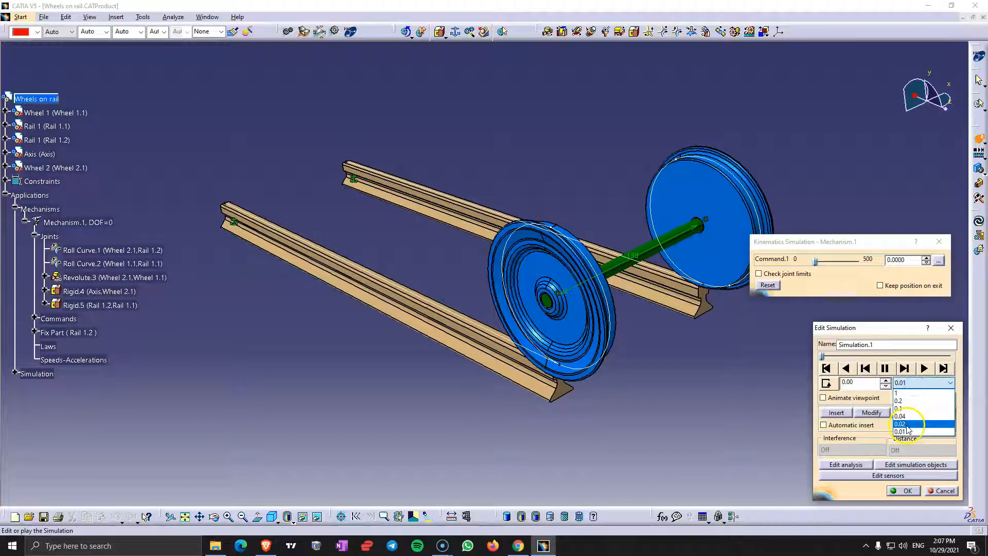
click(900, 424)
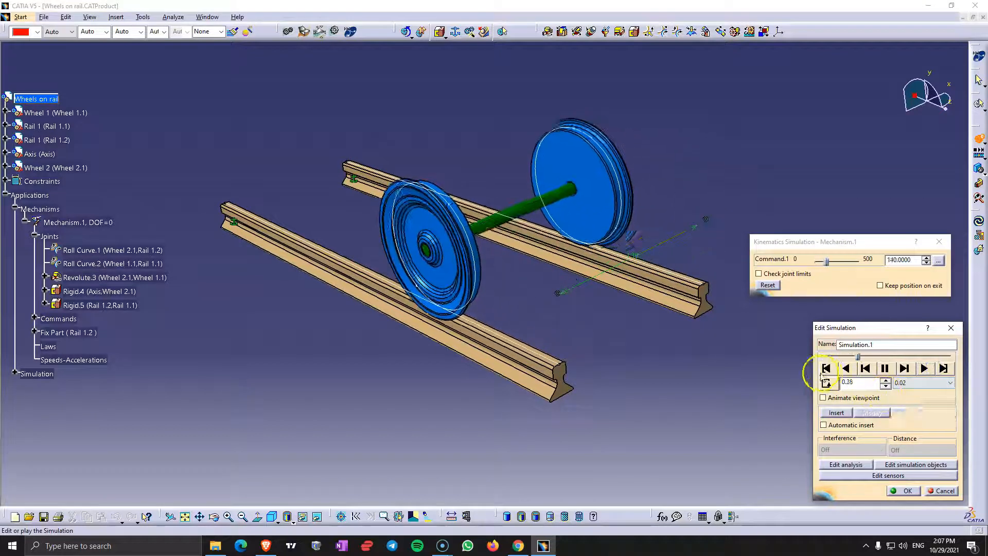
click(924, 368)
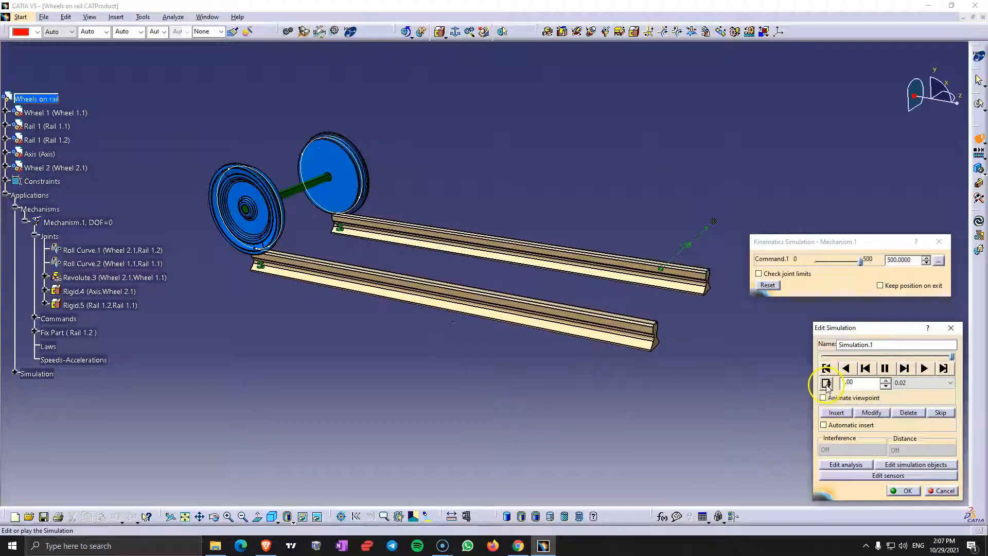
Replay Simulation.1 at step 0.02 and return the wheelset to its start position
click(827, 368)
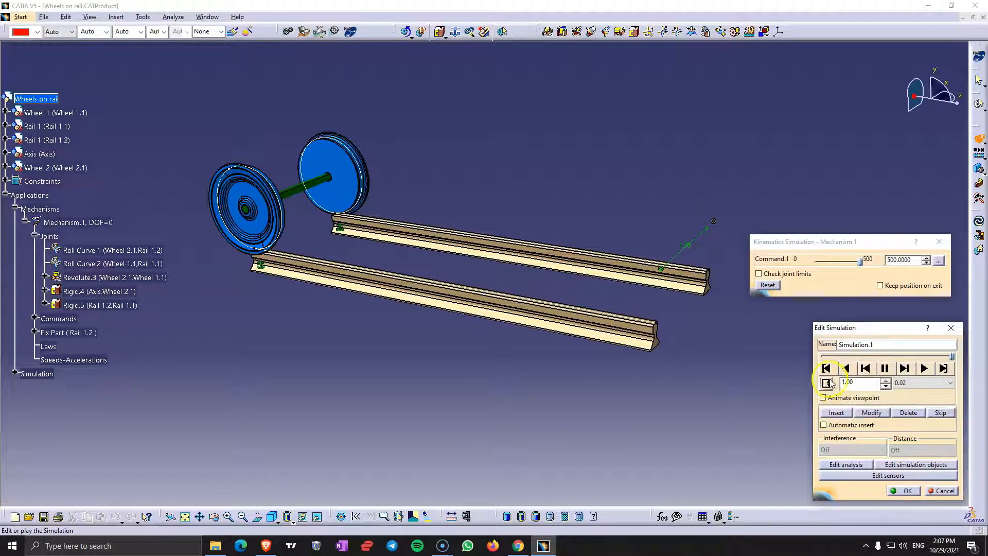
click(825, 368)
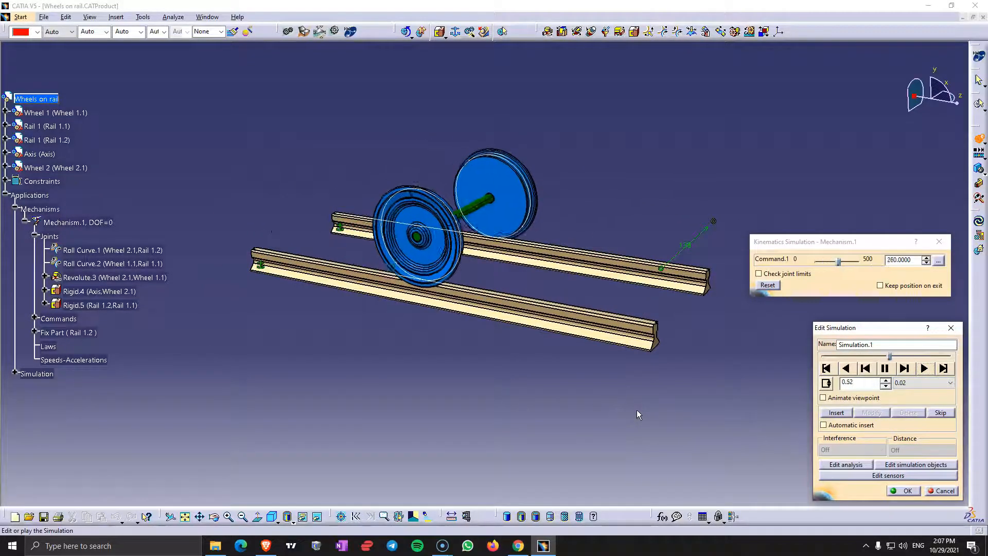
click(924, 369)
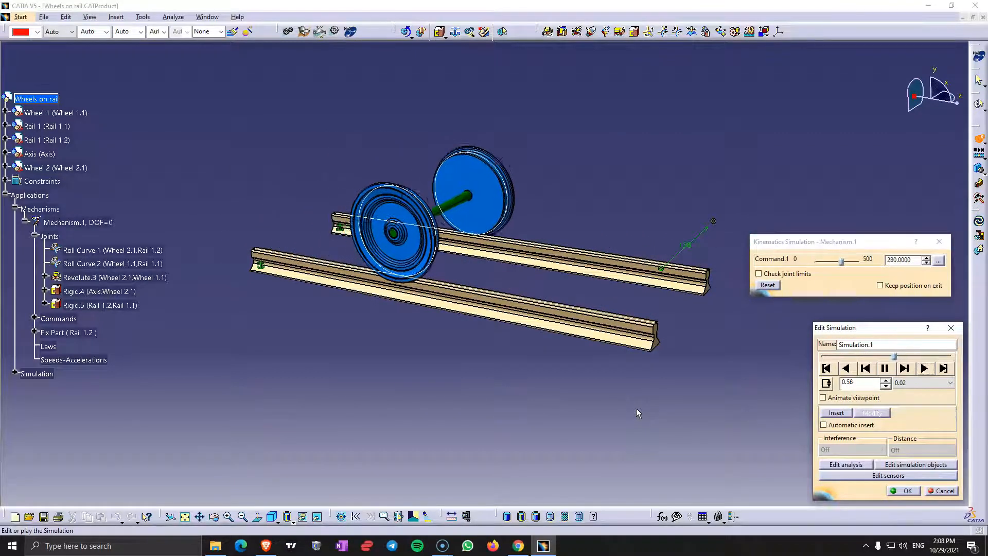
click(827, 369)
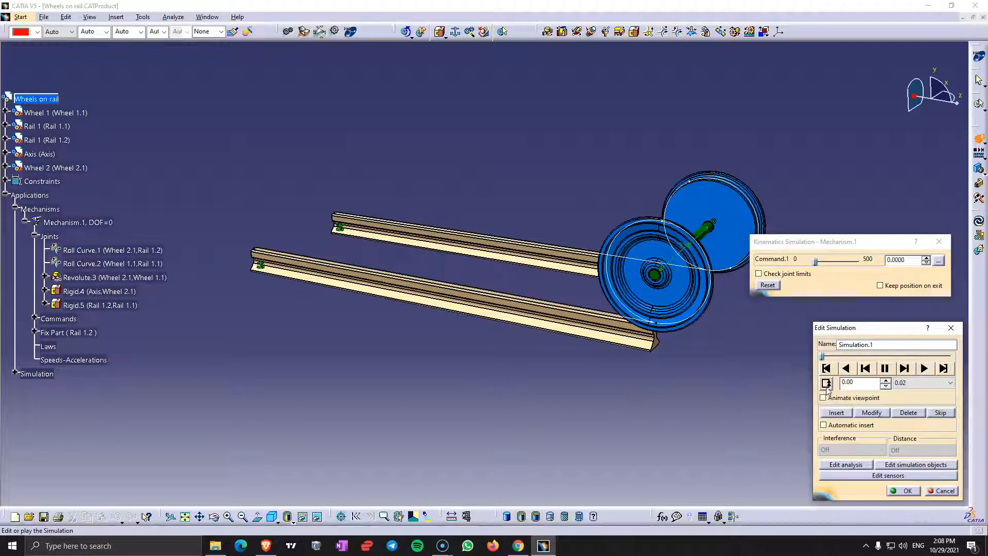
mouse_move(827, 383)
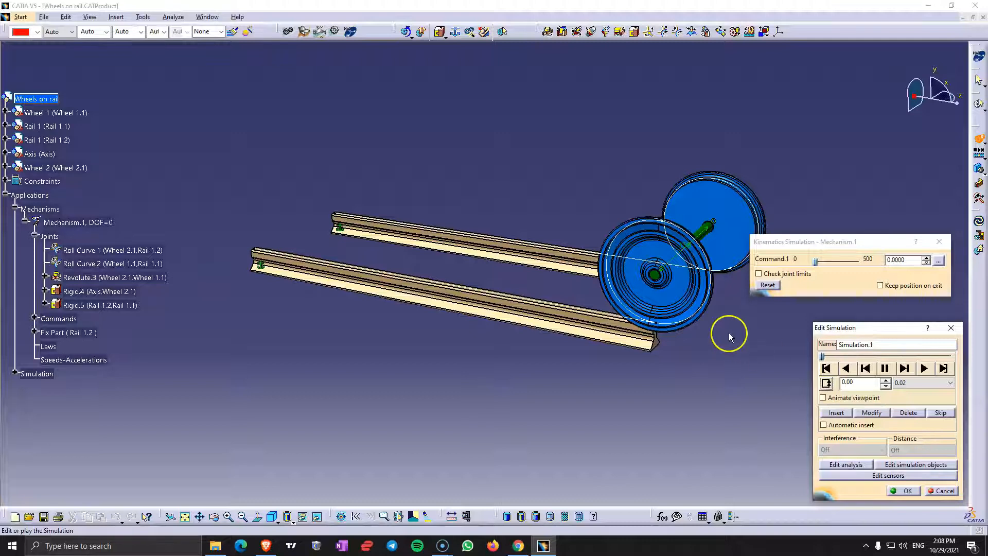
mouse_move(786, 309)
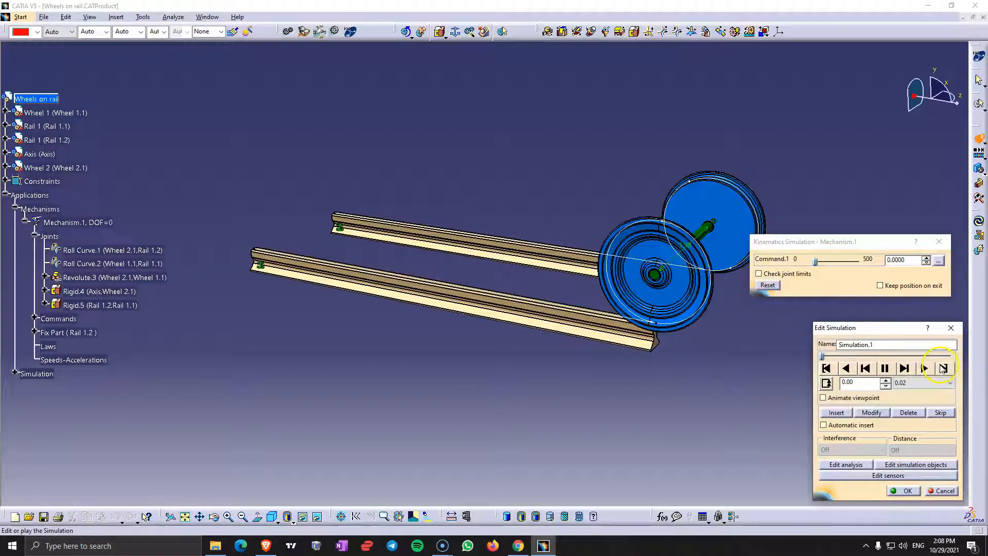
Replay Simulation.1 in Loop mode so the wheelset repeats along the rails, then close Edit Simulation
click(943, 369)
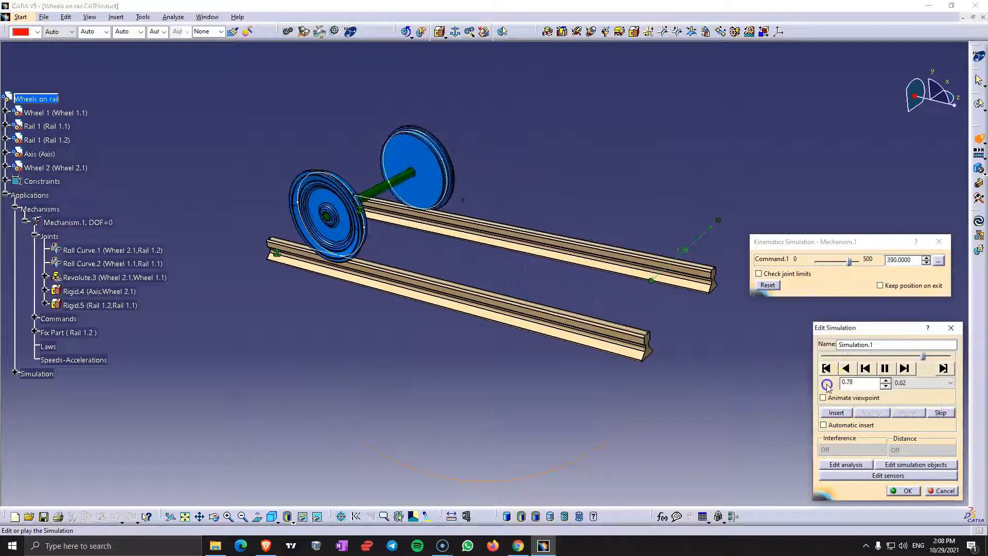
click(904, 368)
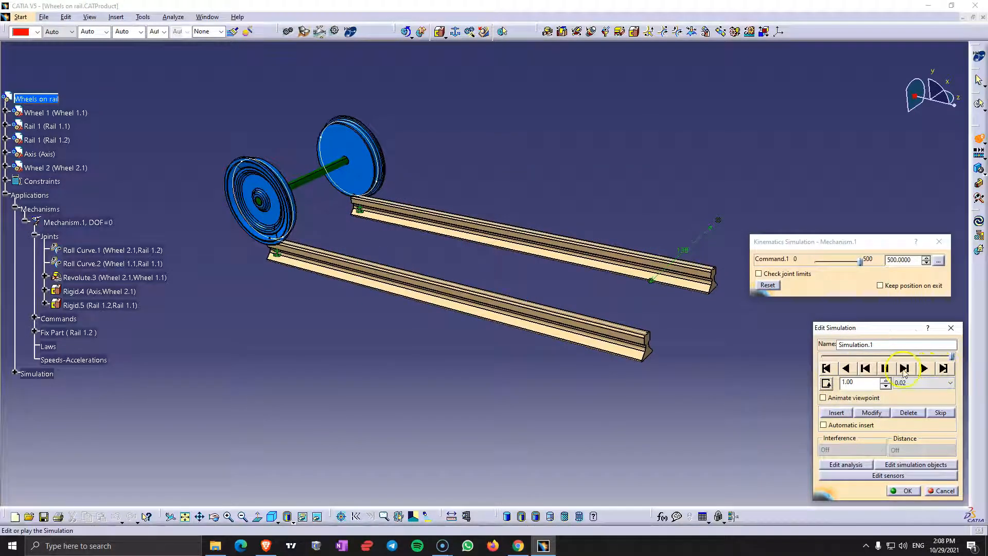
click(925, 369)
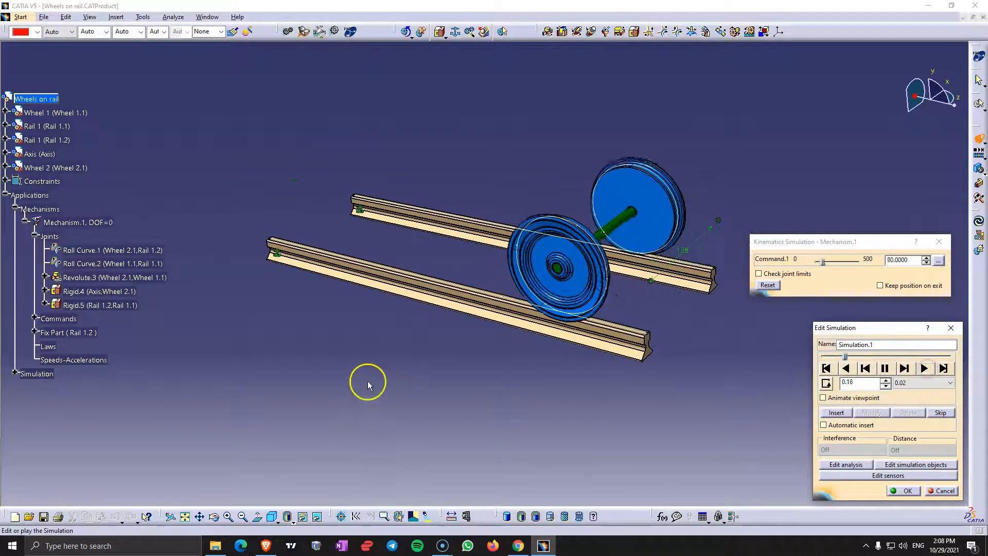
click(924, 369)
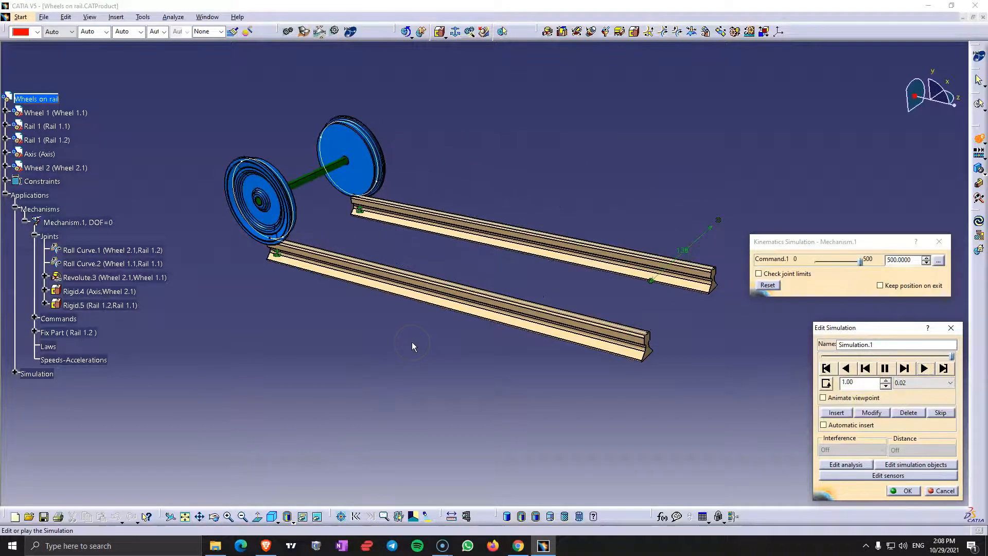
click(904, 491)
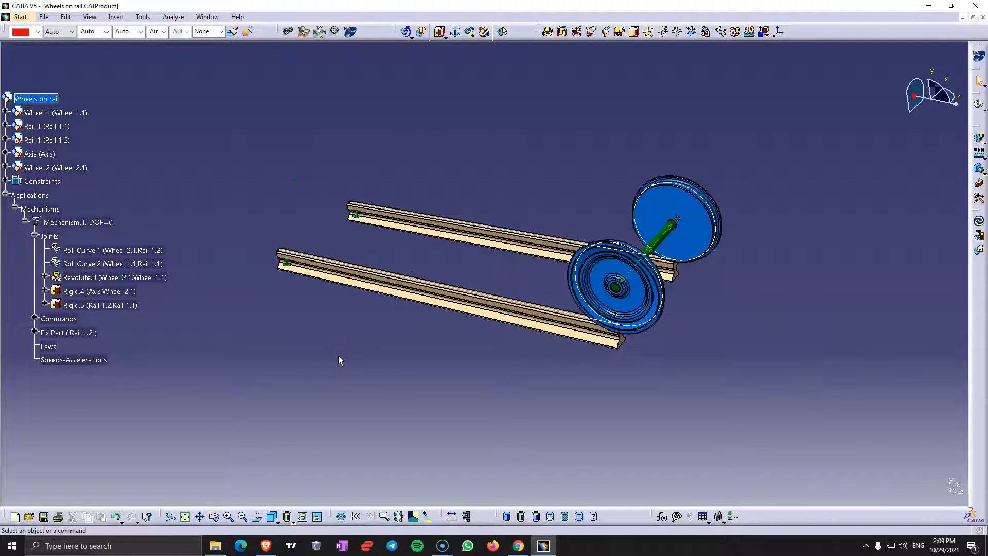
mouse_move(332, 373)
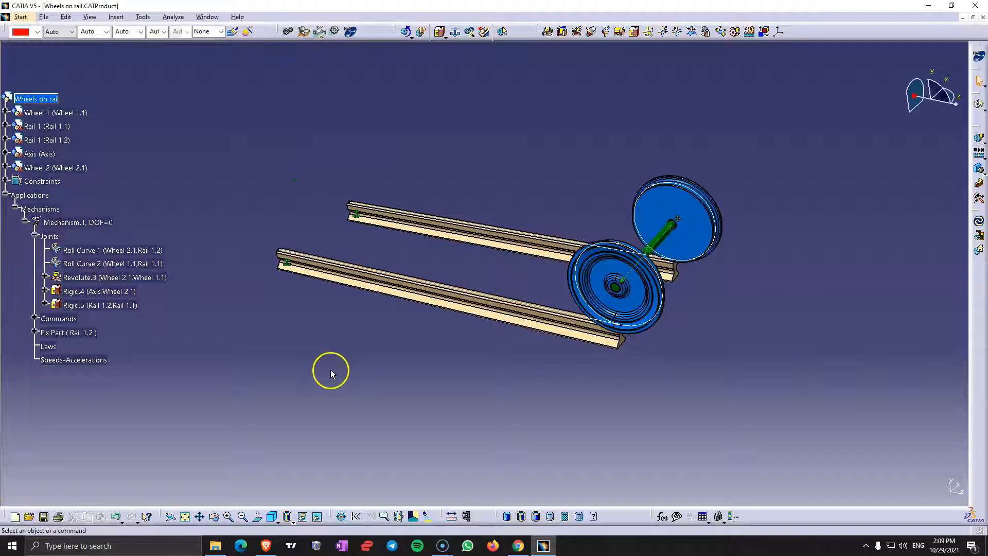